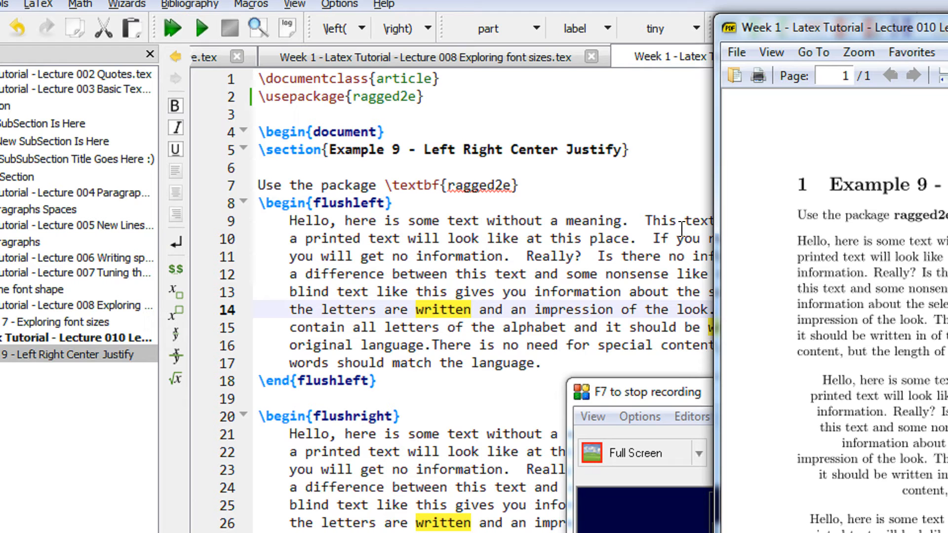
mouse_move(672, 405)
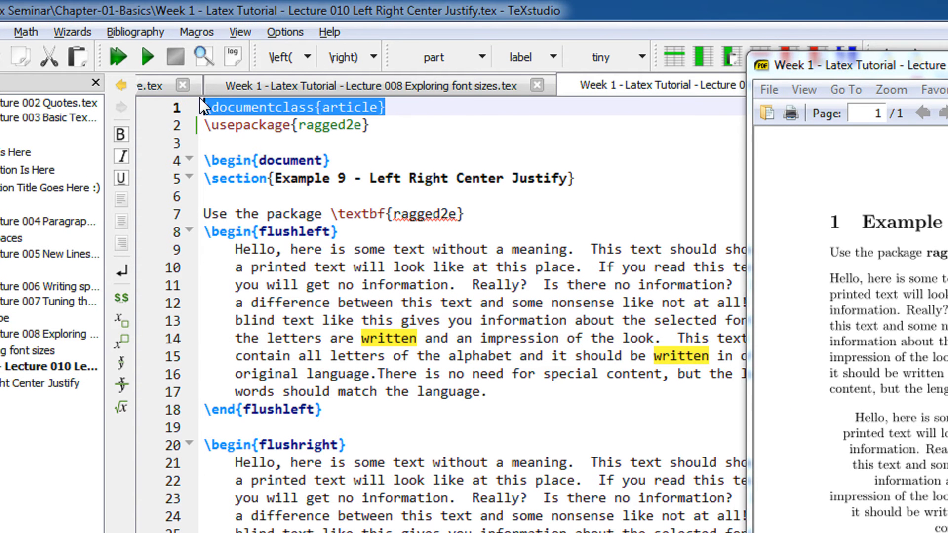
Step: Widen the SumatraPDF preview beside the flushleft source block to compare left- and right-aligned paragraphs
click(332, 160)
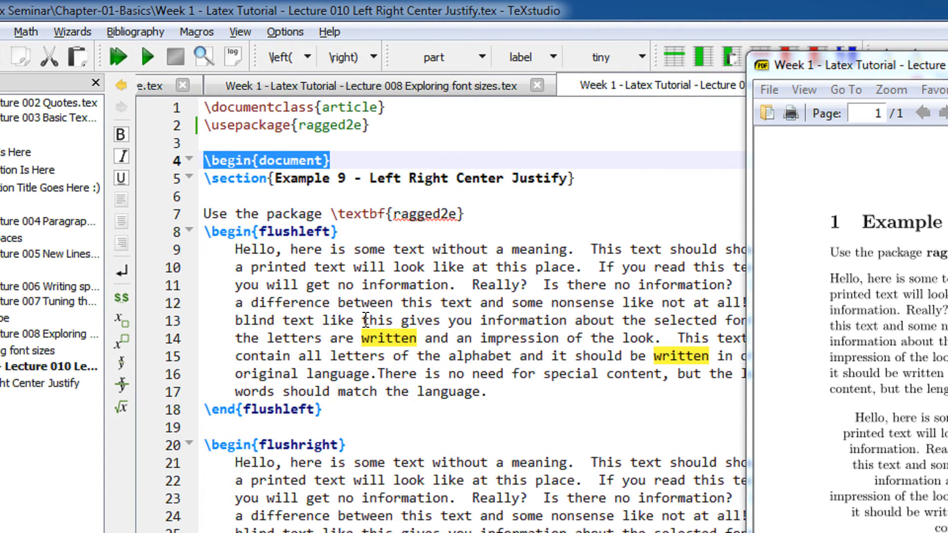
scroll(down, 3)
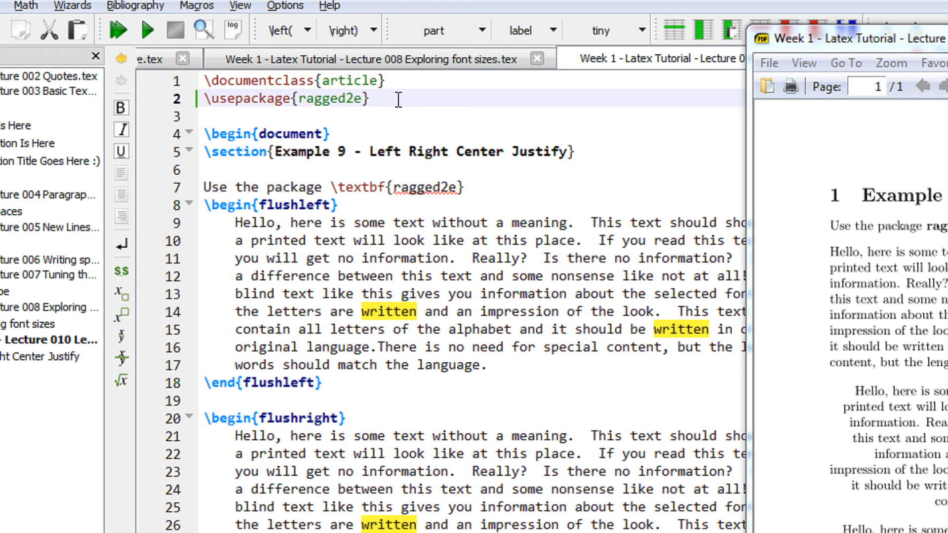
click(321, 98)
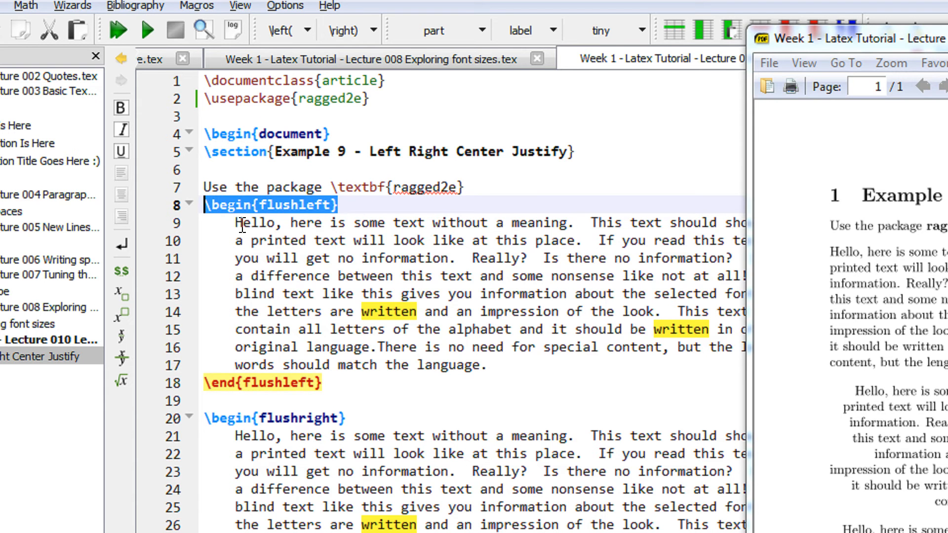
drag(236, 224, 490, 364)
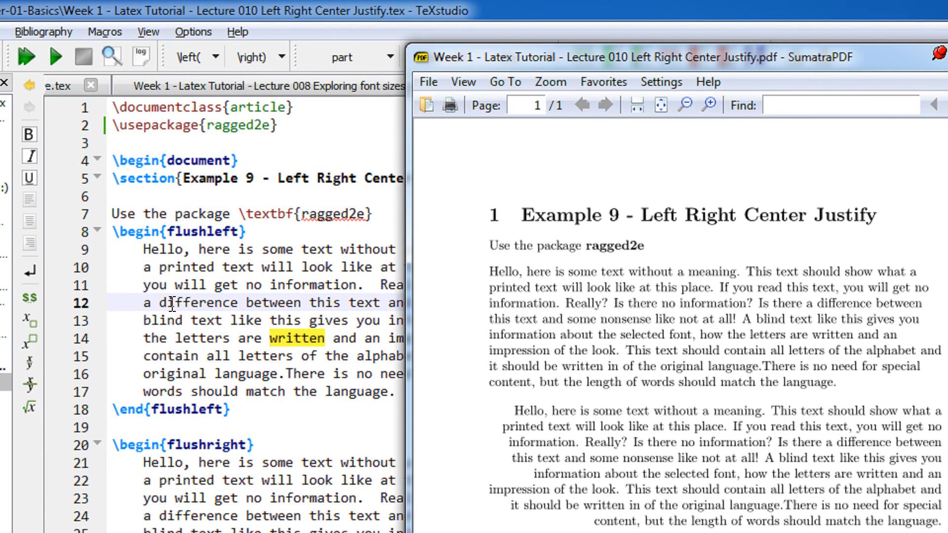
mouse_move(496, 276)
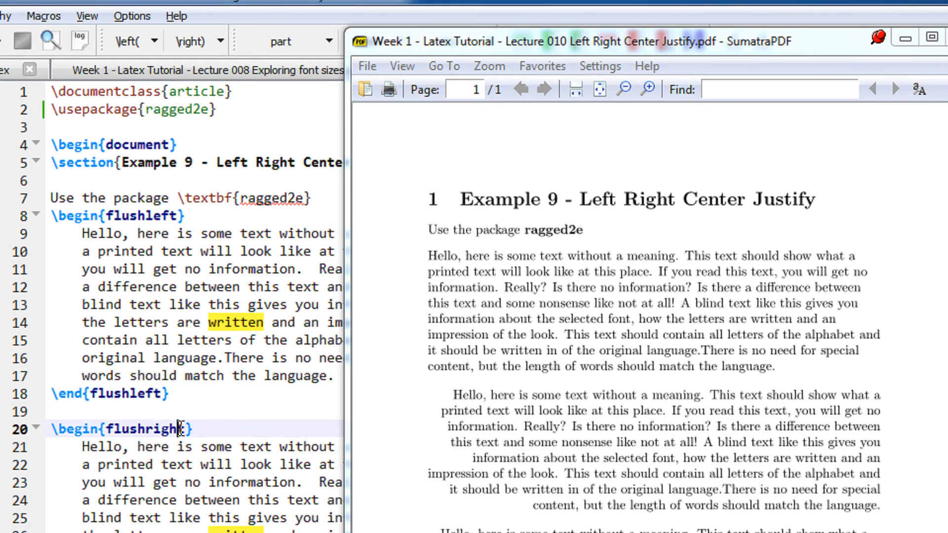
scroll(down, 3)
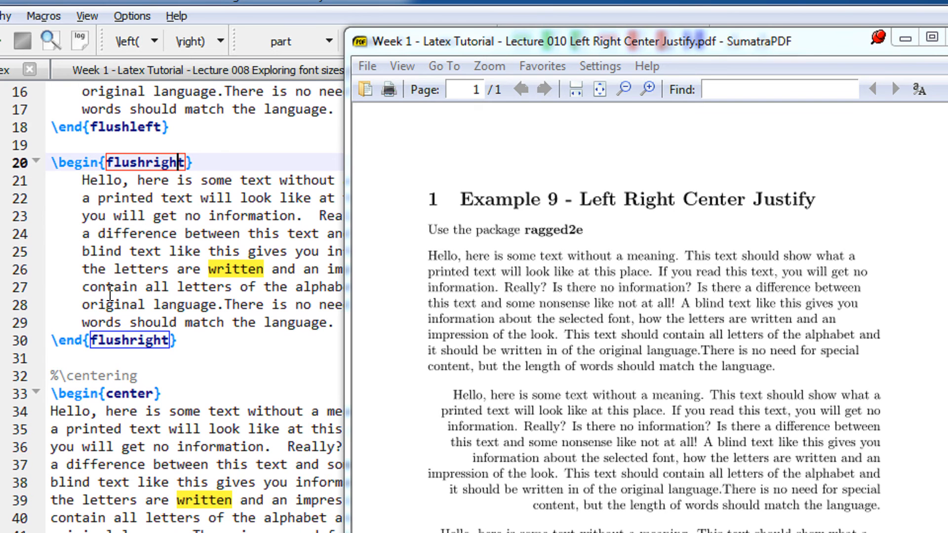
drag(88, 180, 339, 322)
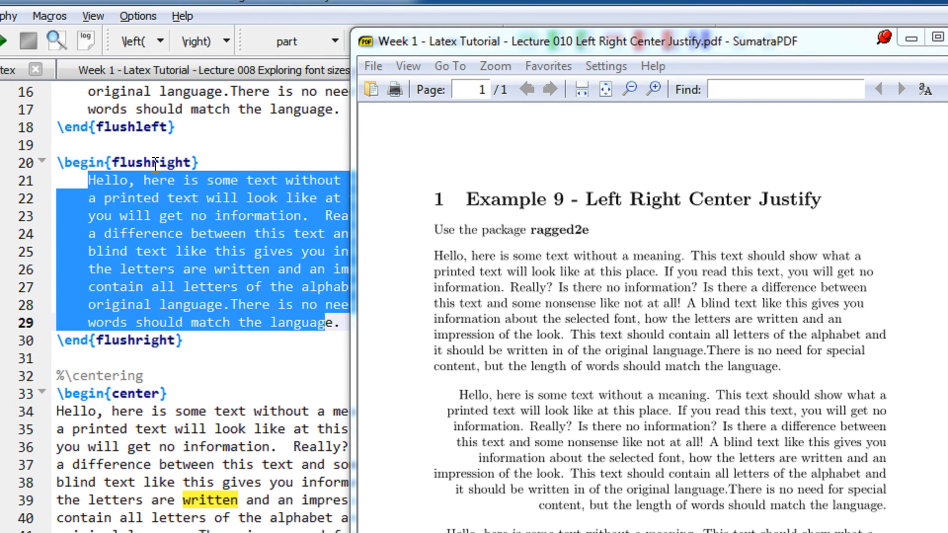
click(139, 340)
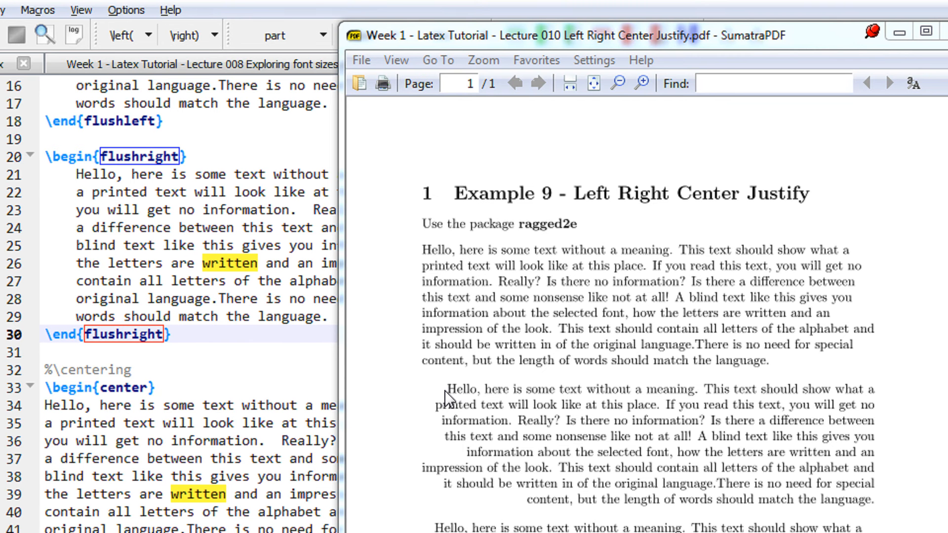
scroll(down, 3)
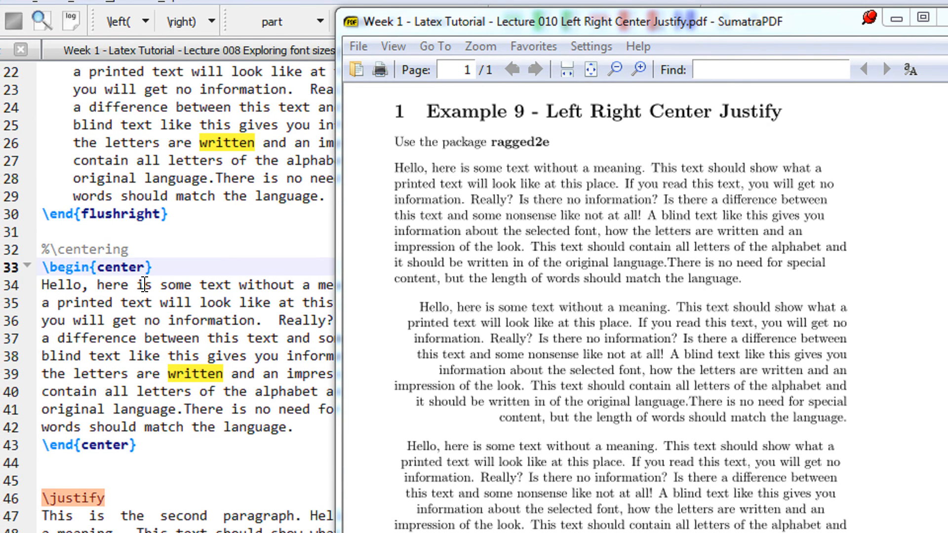
double_click(120, 252)
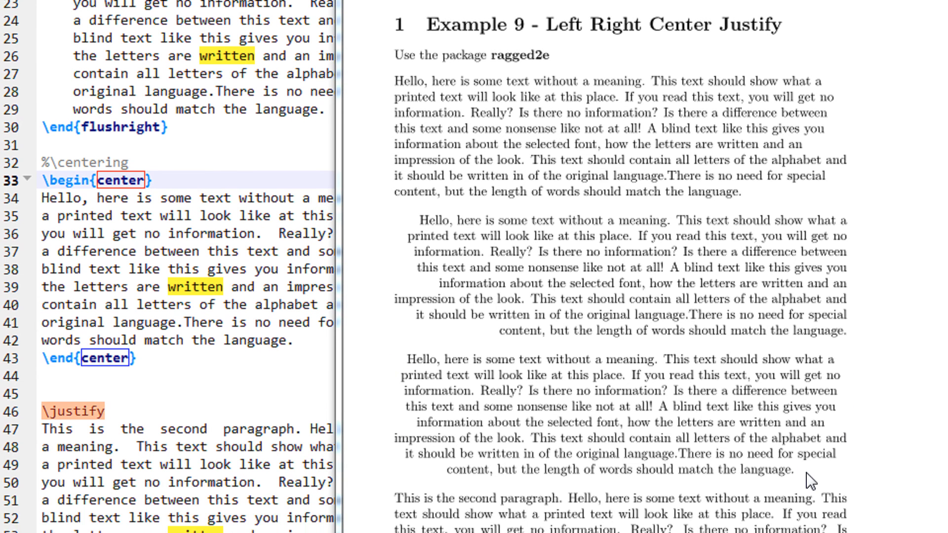
scroll(down, 3)
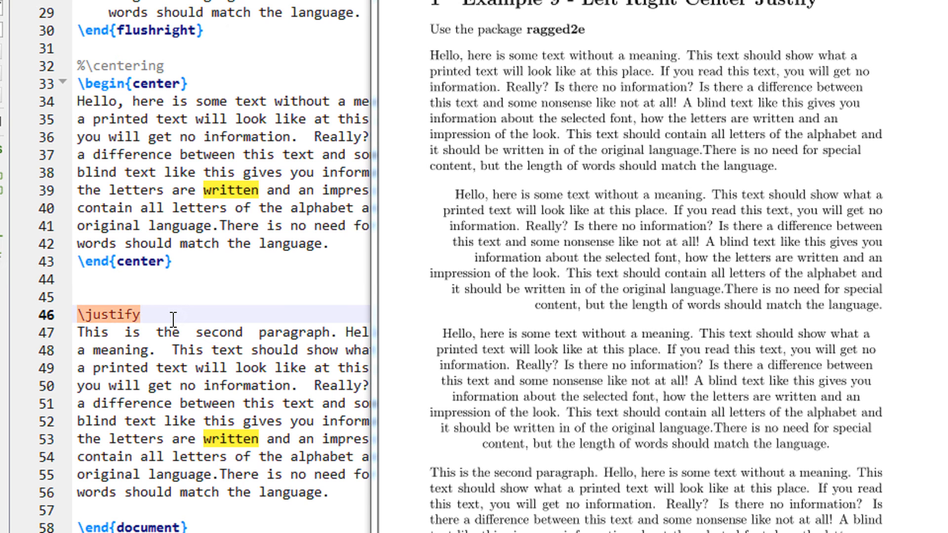
click(141, 315)
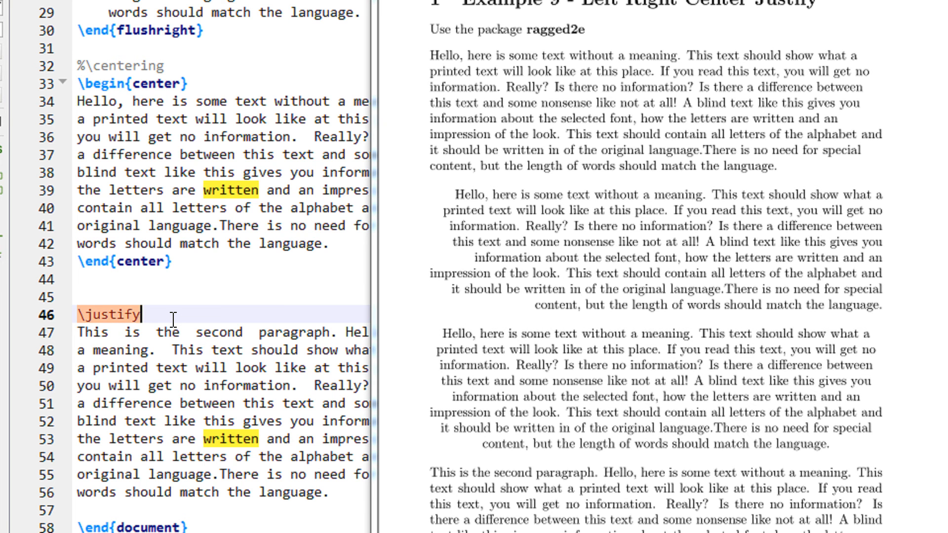
mouse_move(173, 319)
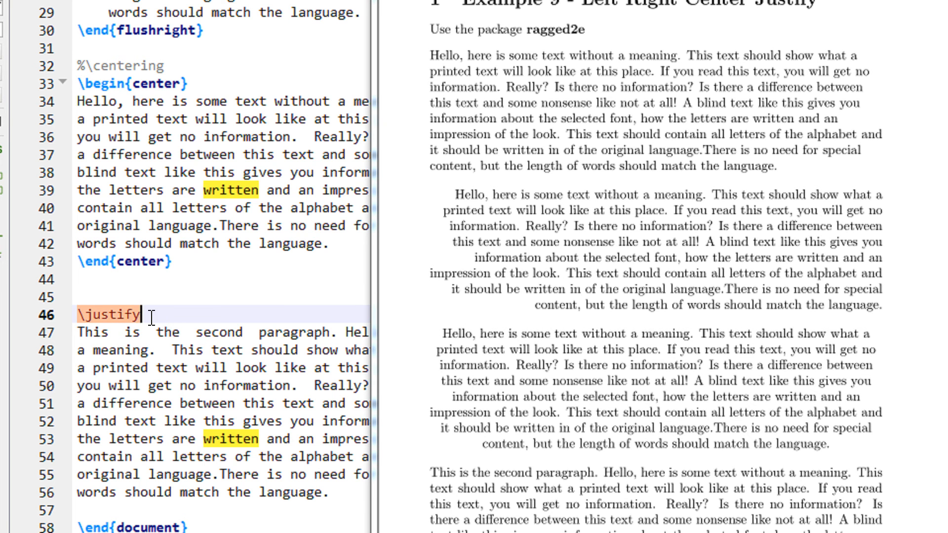
double_click(107, 314)
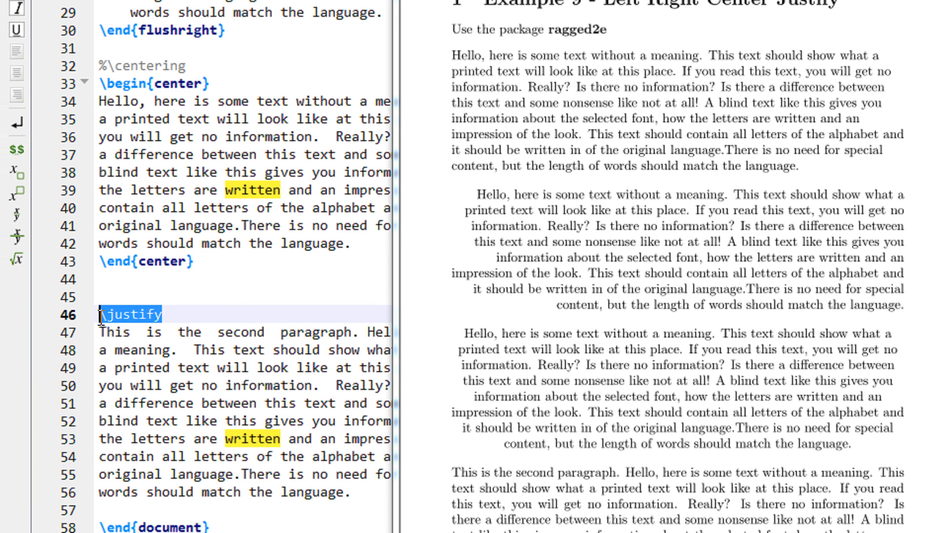
scroll(down, 3)
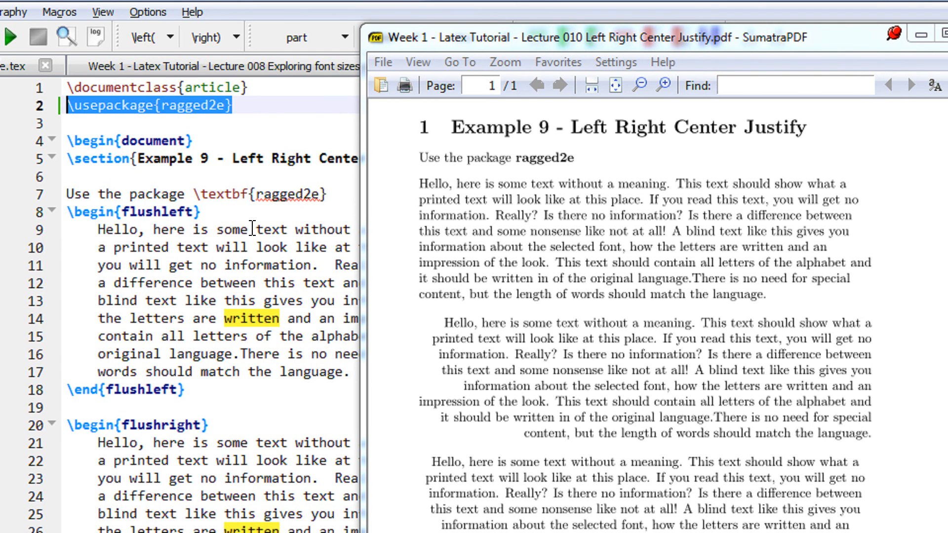
click(249, 229)
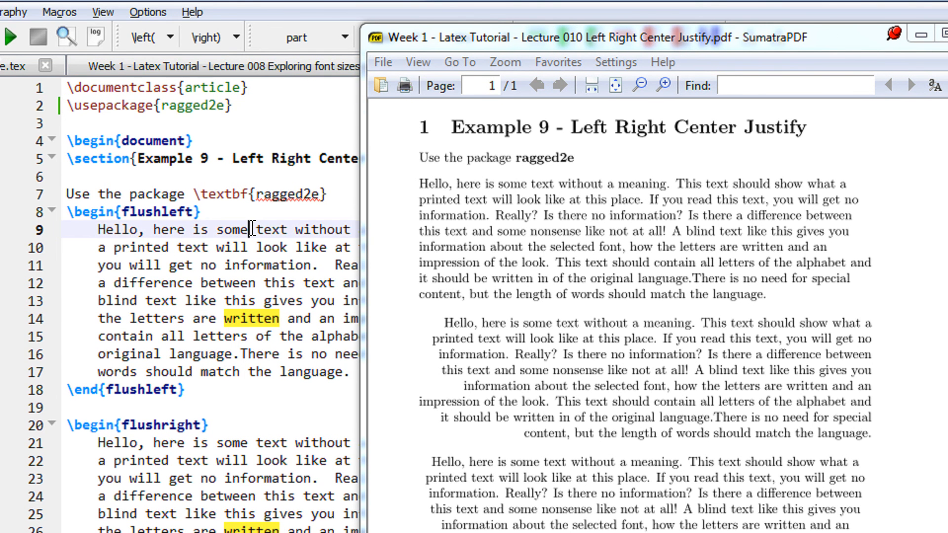